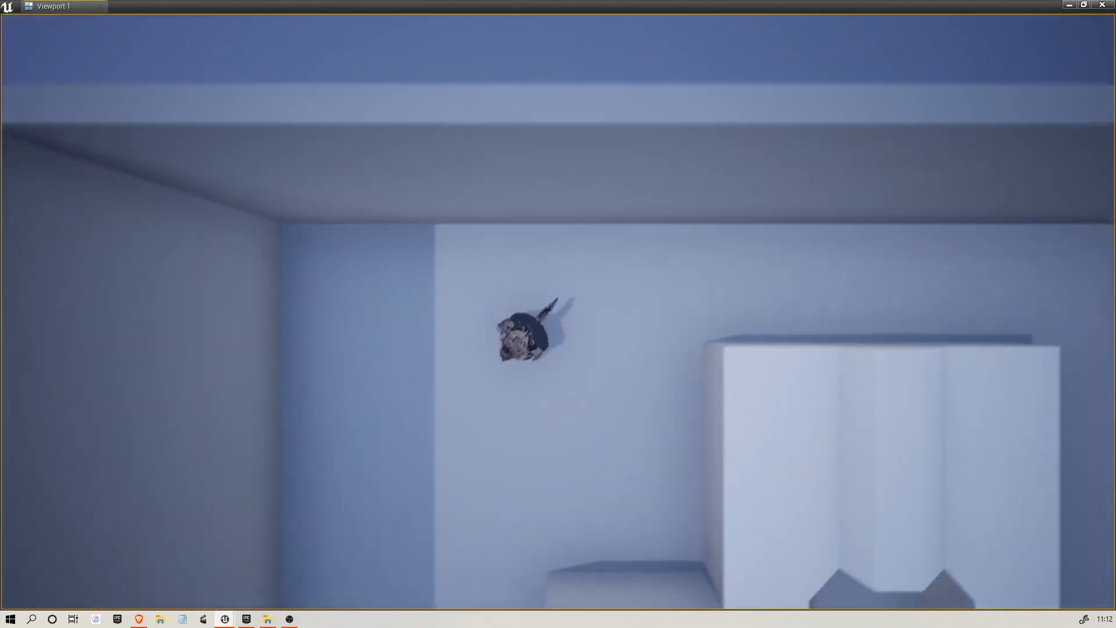
Leave play-in-editor and return to the ALS_AnimMan_CharacterBP Event Graph
click(520, 335)
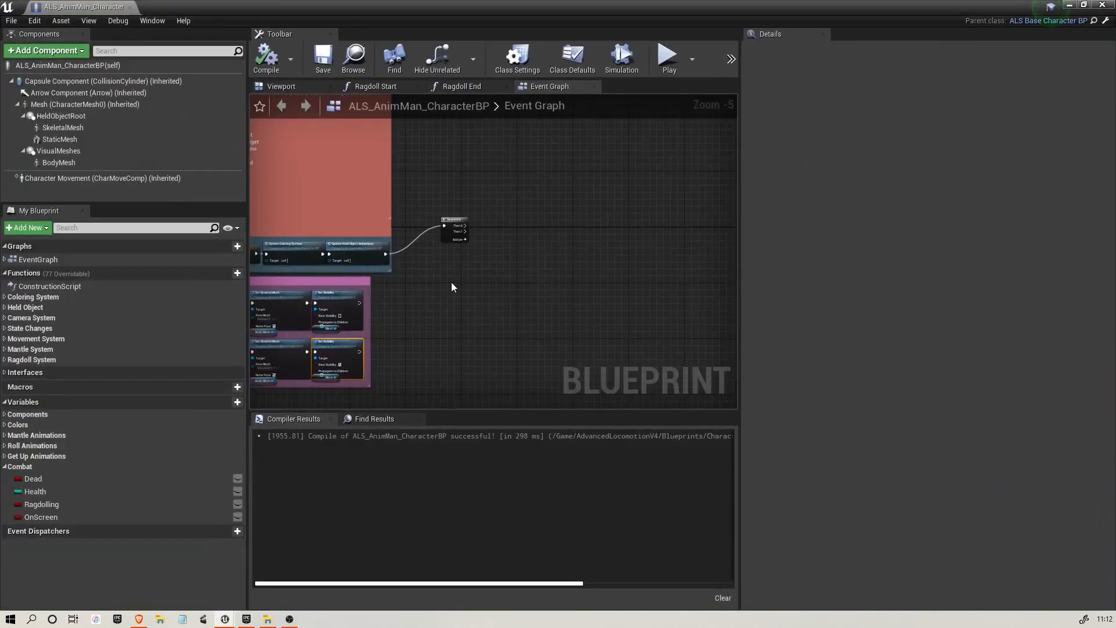
scroll(up, 3)
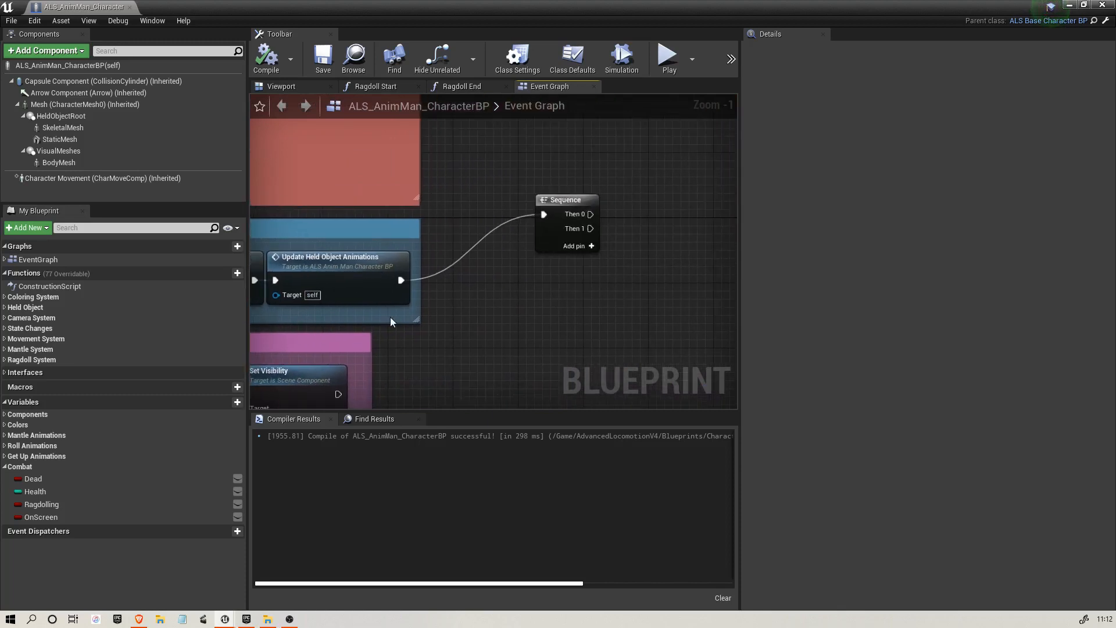
scroll(down, 3)
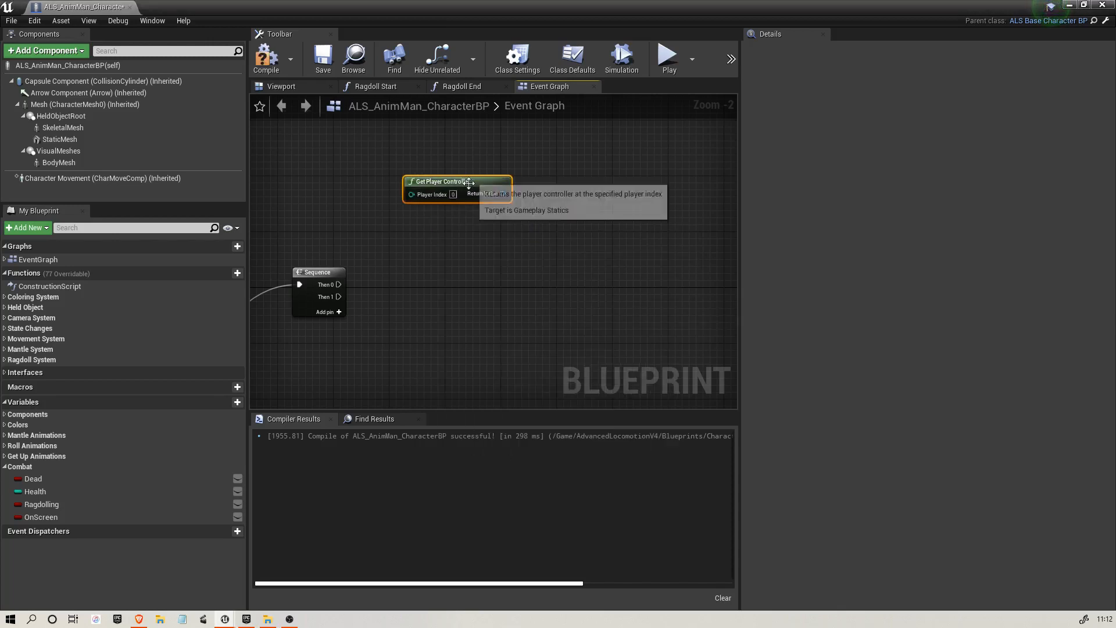
mouse_move(440, 235)
text(c)
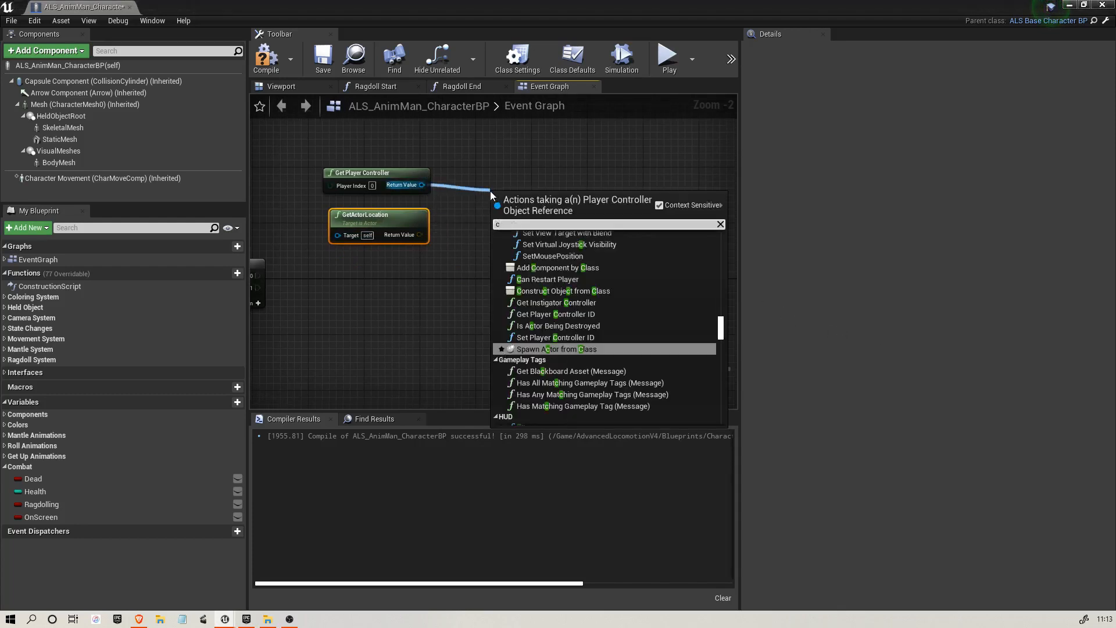
Add a ConvertWorldLocationToScreenLocation node found by searching 'convert'
text(onvert)
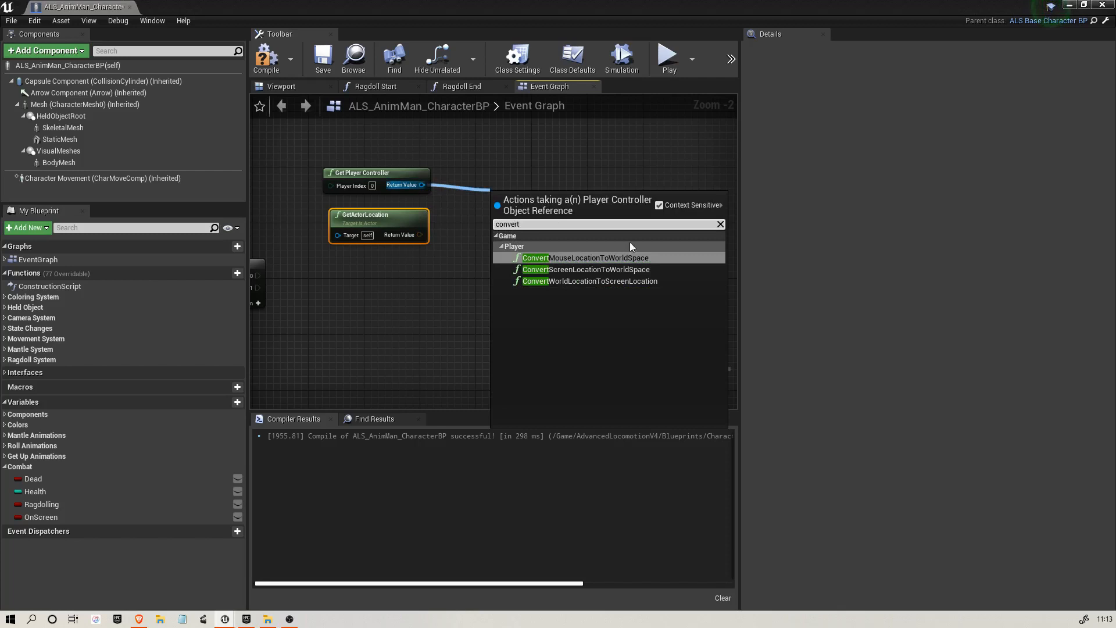
mouse_move(590, 281)
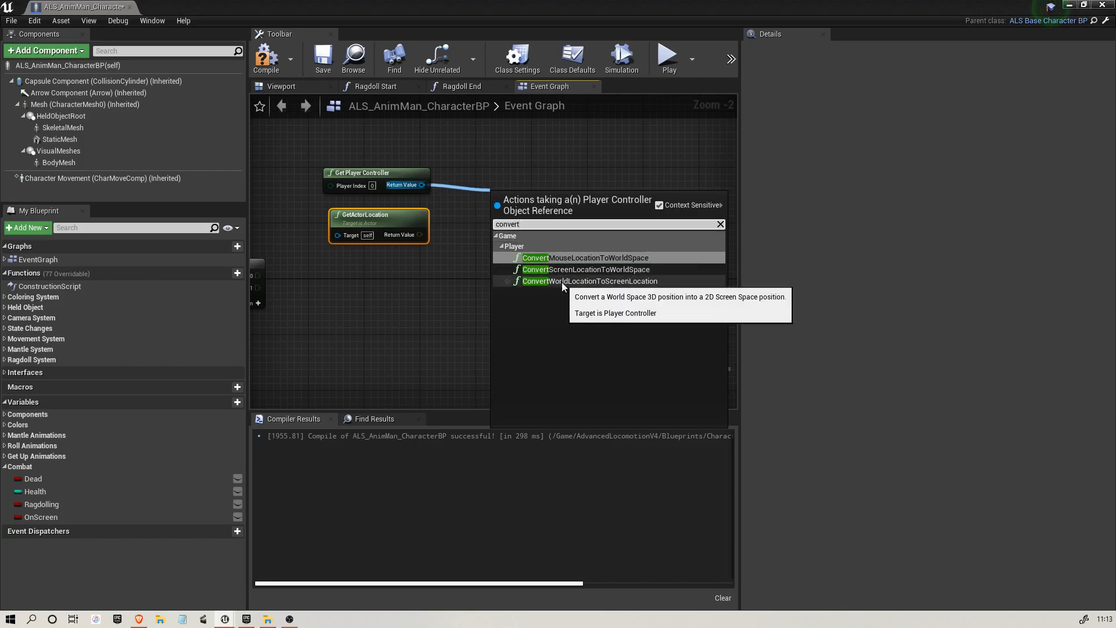
click(588, 280)
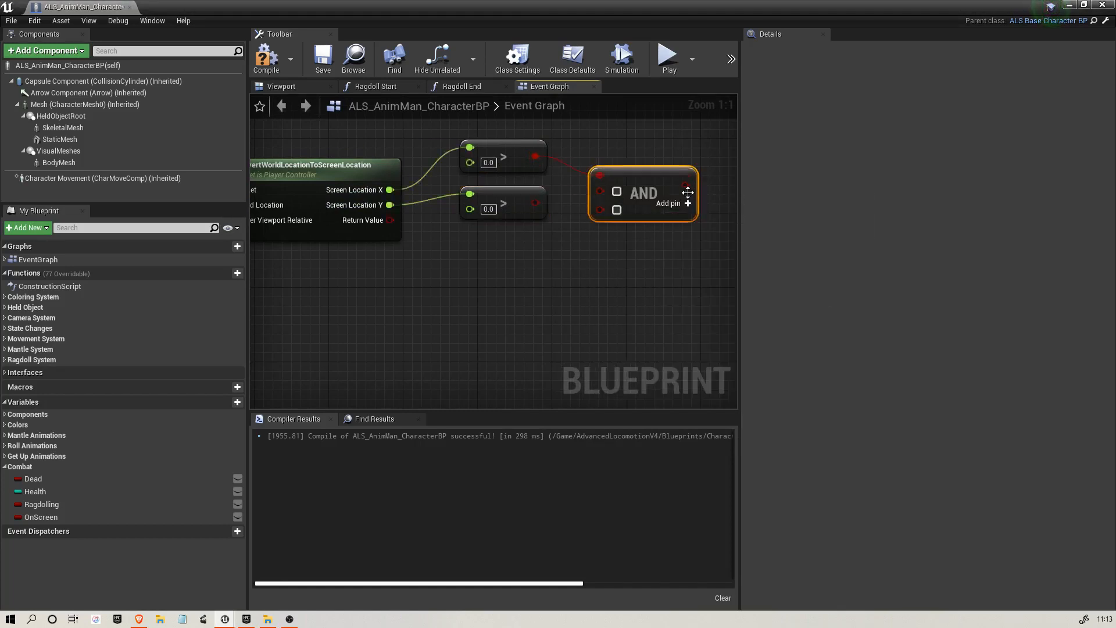
Place the AND node beside the two greater-than screen-location comparisons
click(667, 202)
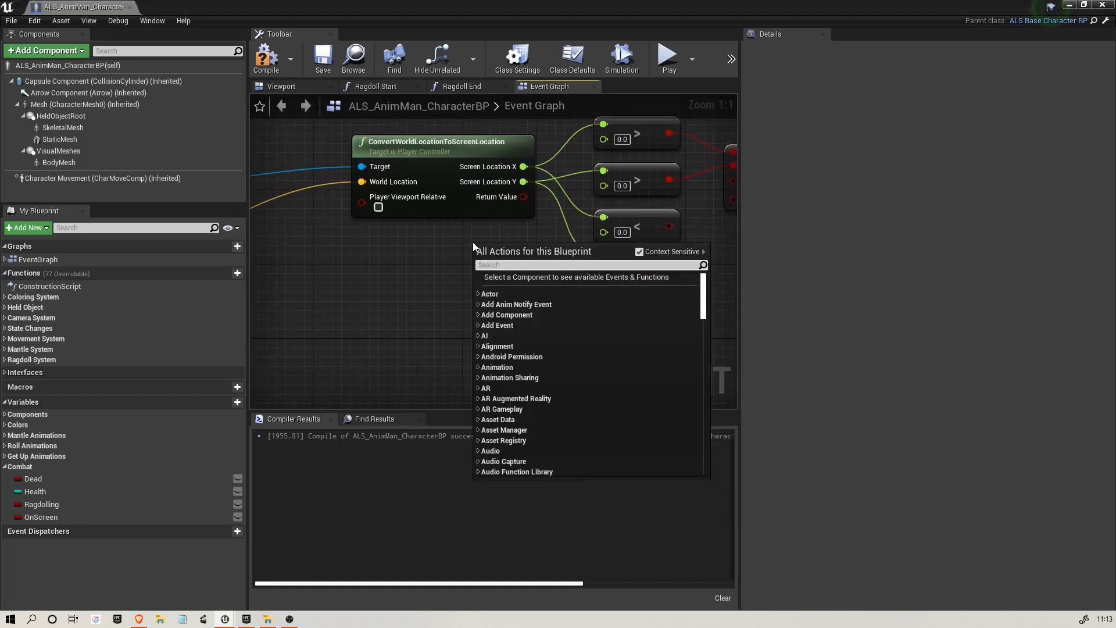
Search 'get vie' to add Get Viewport Size for the less-than comparisons
text(get vie)
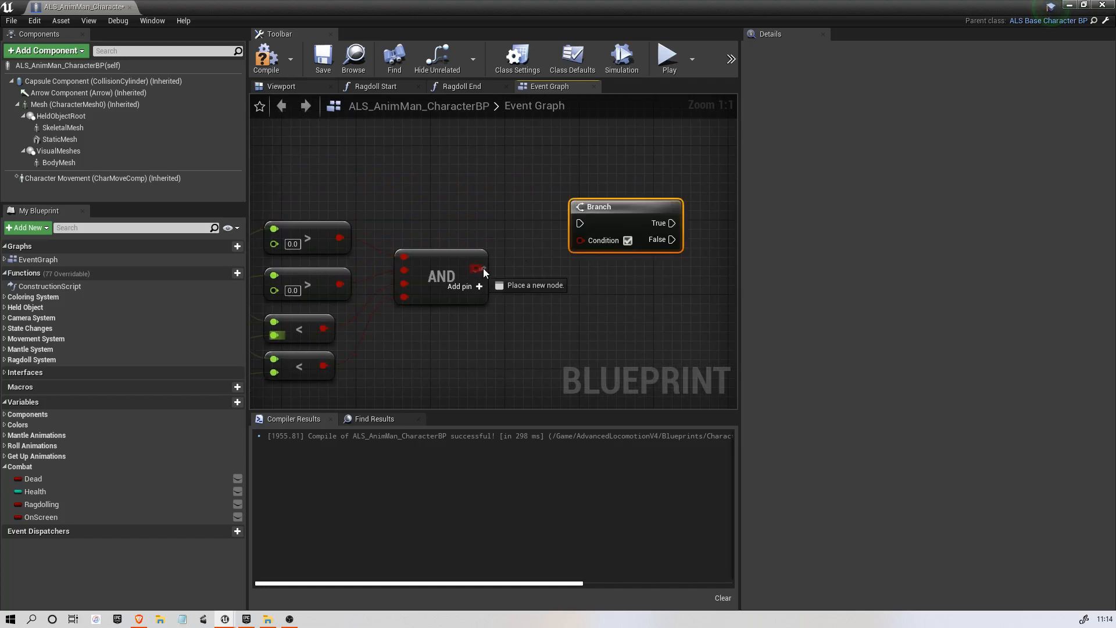
Zoom the graph to wire the execution flow into the new Branch node
scroll(down, 3)
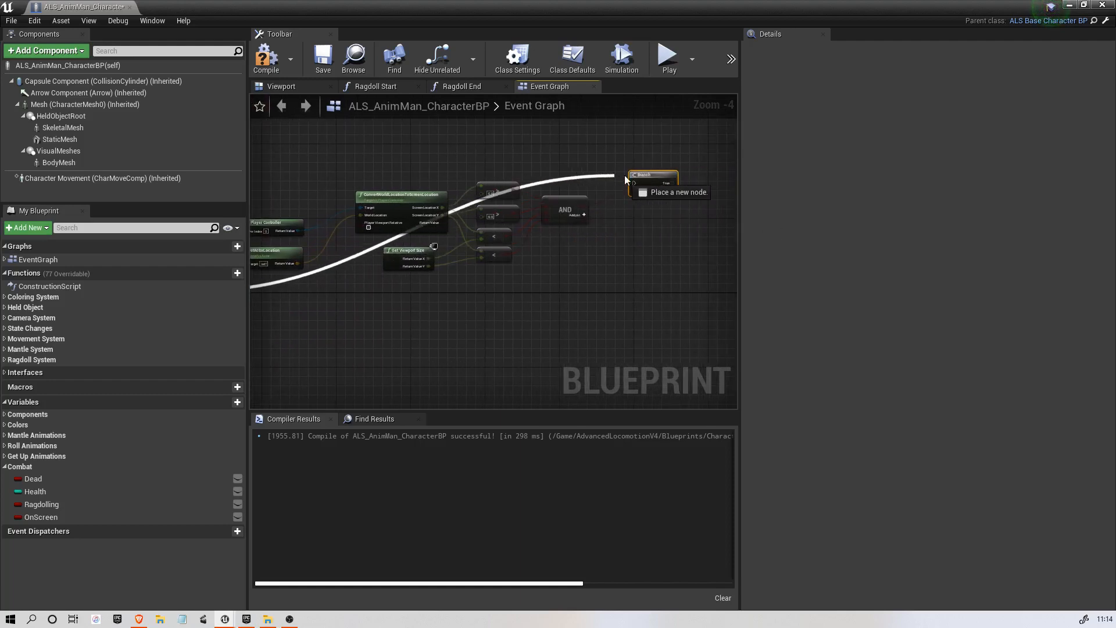
scroll(up, 3)
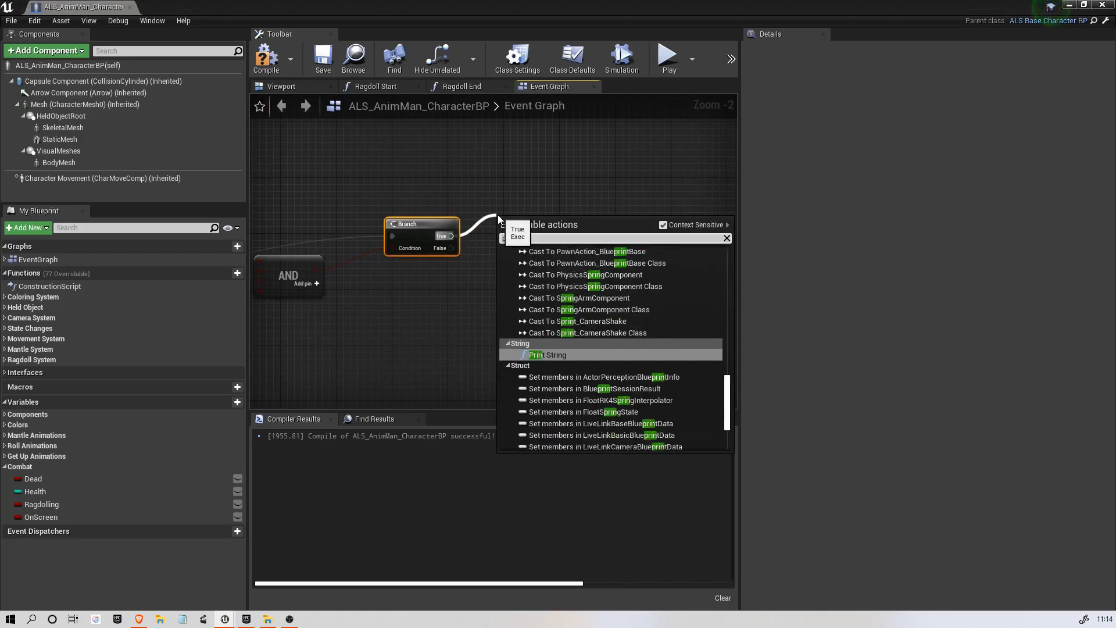
Add Print String 'ON SCREEN' on Branch True and 'OFF SCREEN' on False, collapsing their options
click(547, 355)
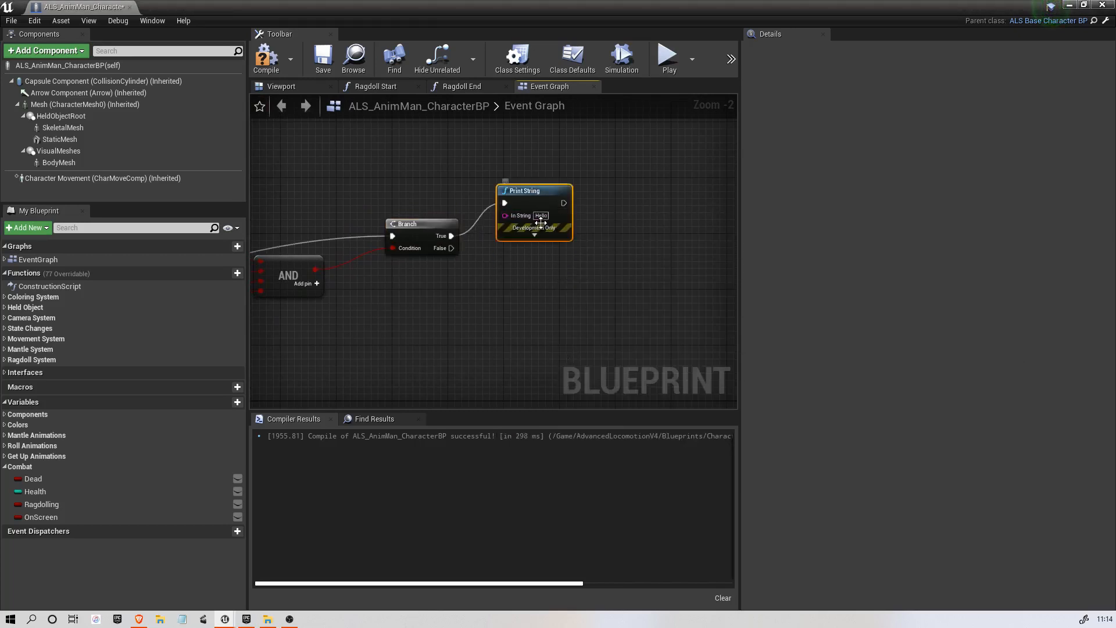
mouse_move(555, 215)
text(ON SCREEN)
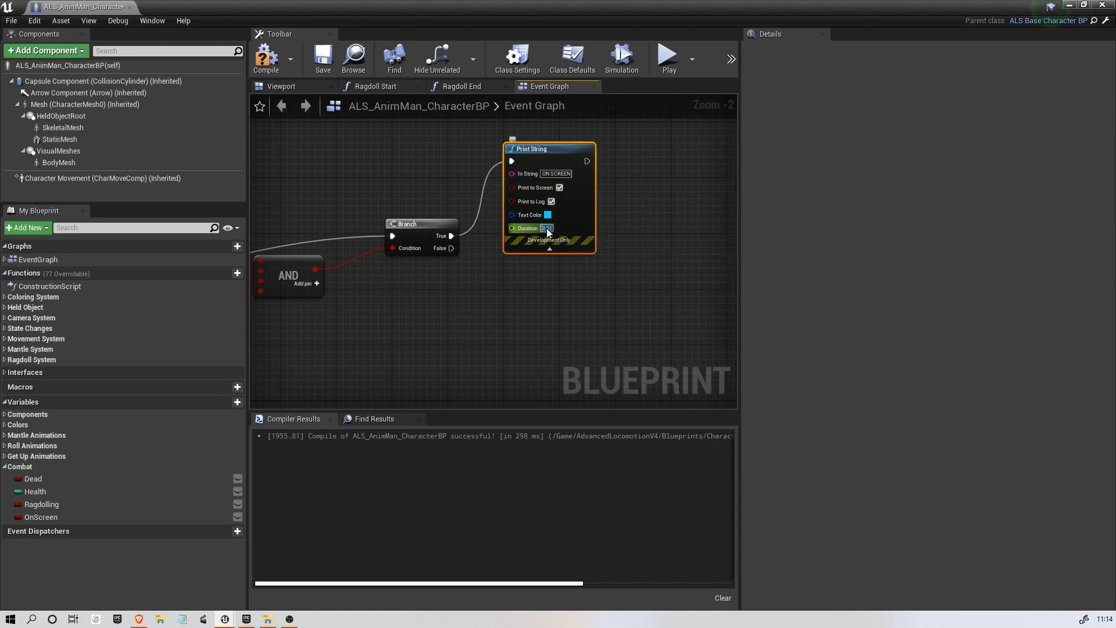
click(549, 240)
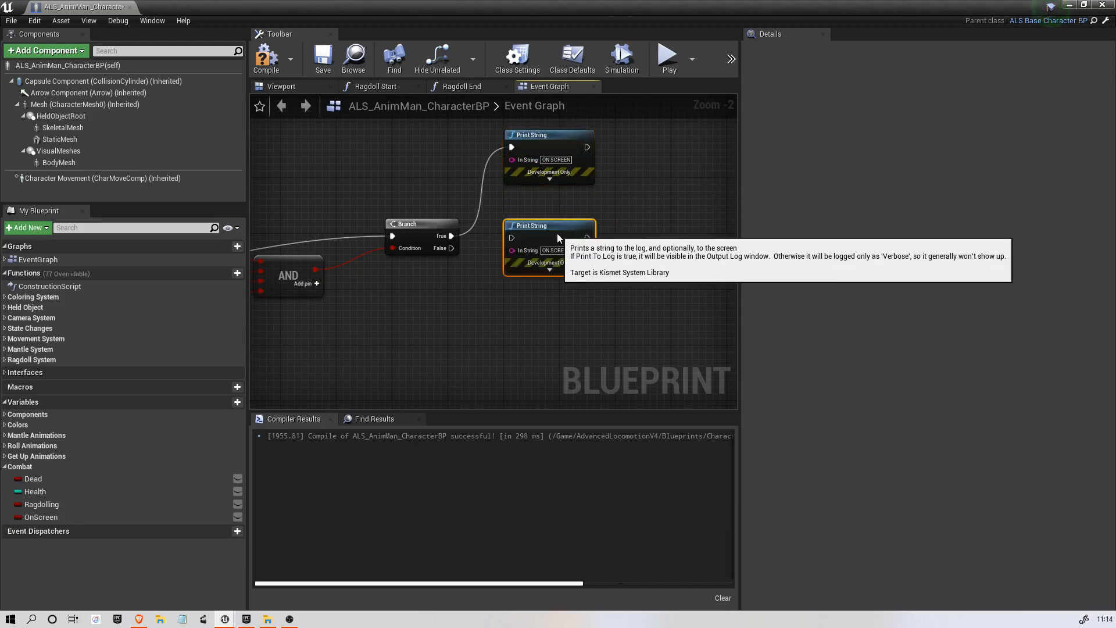
mouse_move(561, 278)
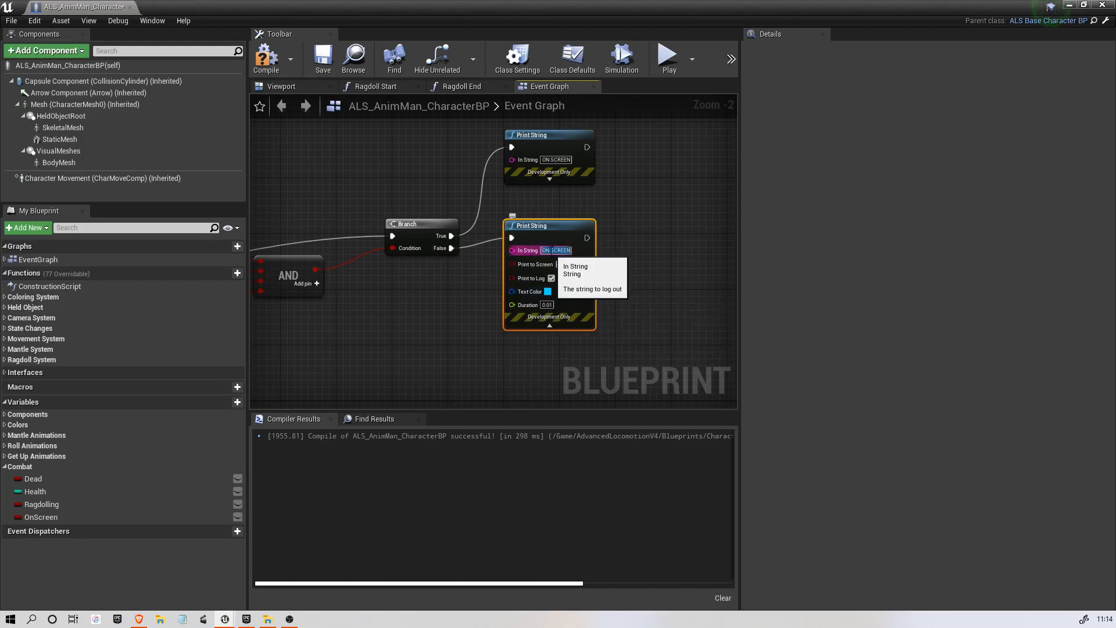
mouse_move(559, 264)
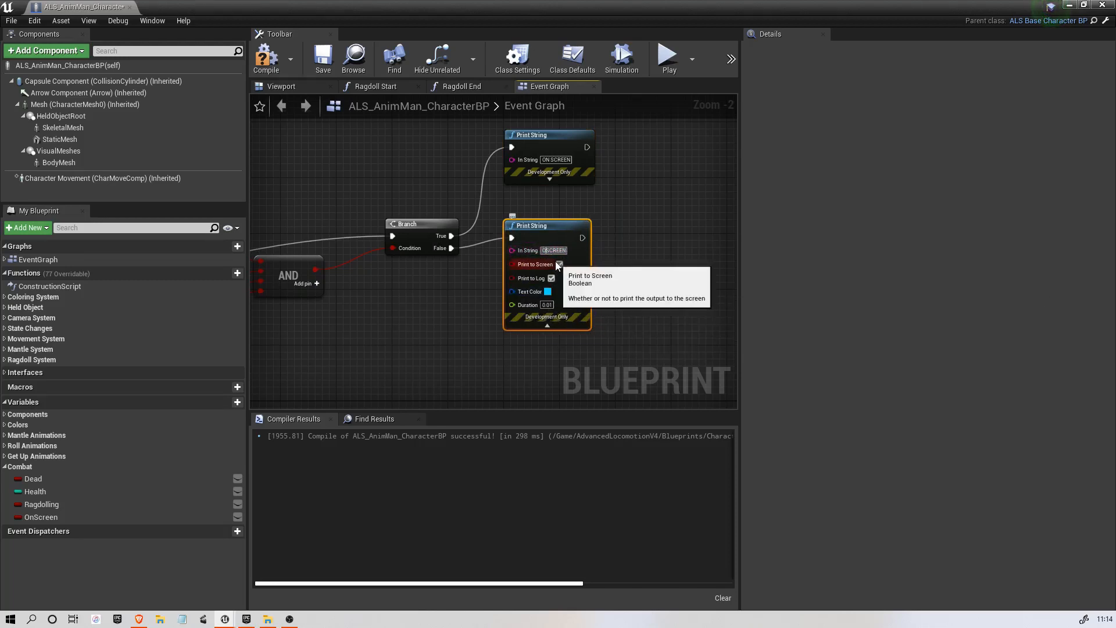
click(560, 264)
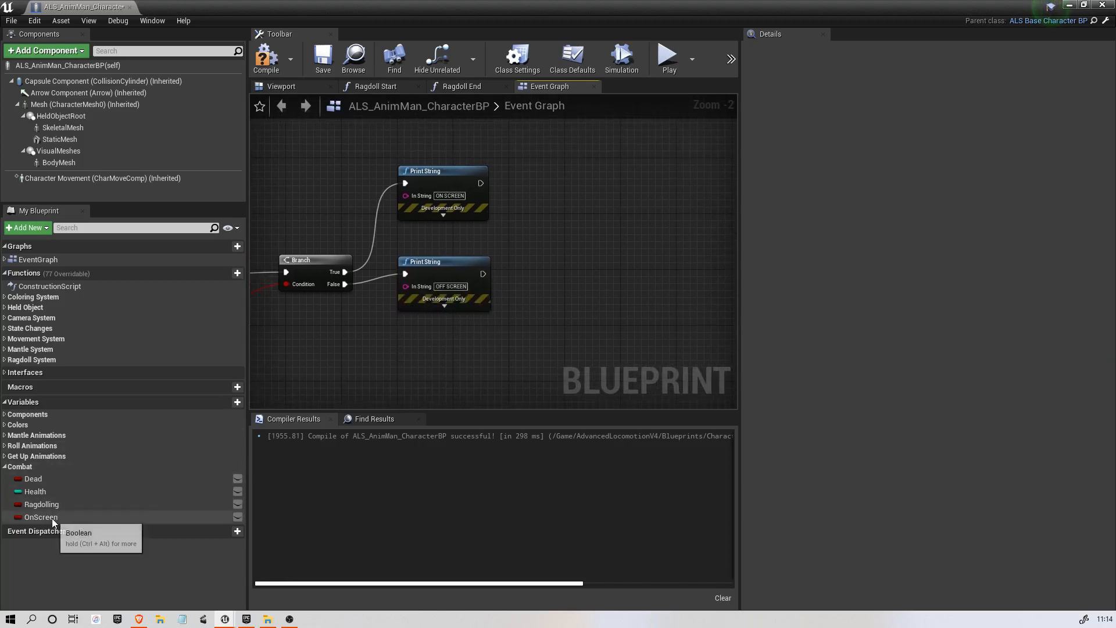
Add Set OnScreen nodes after each print, true on ON SCREEN and false on OFF SCREEN
click(42, 517)
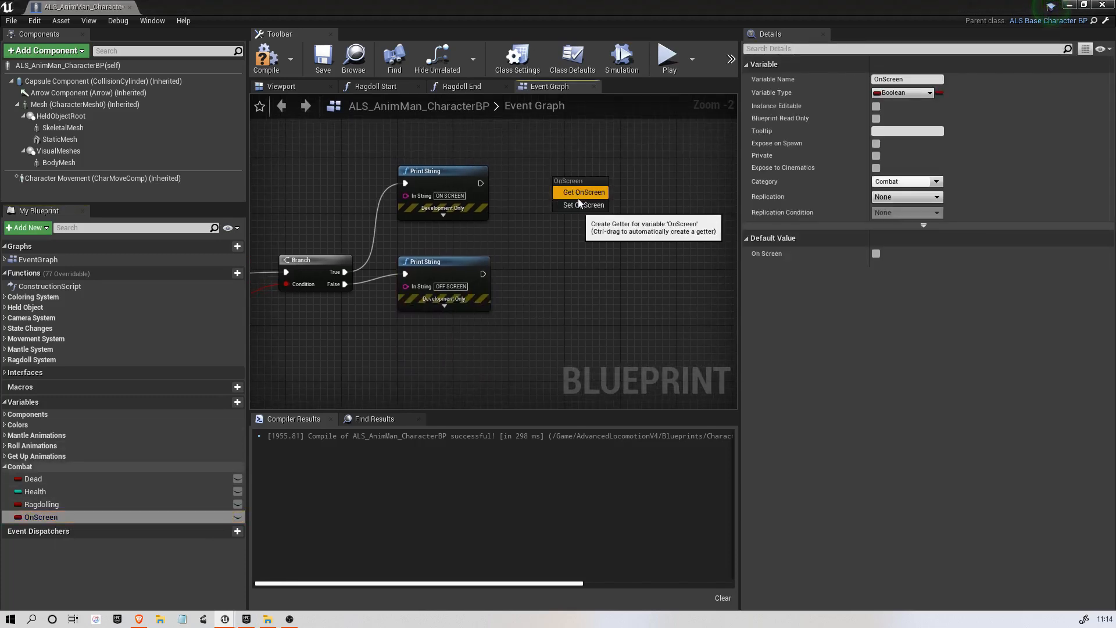
click(584, 205)
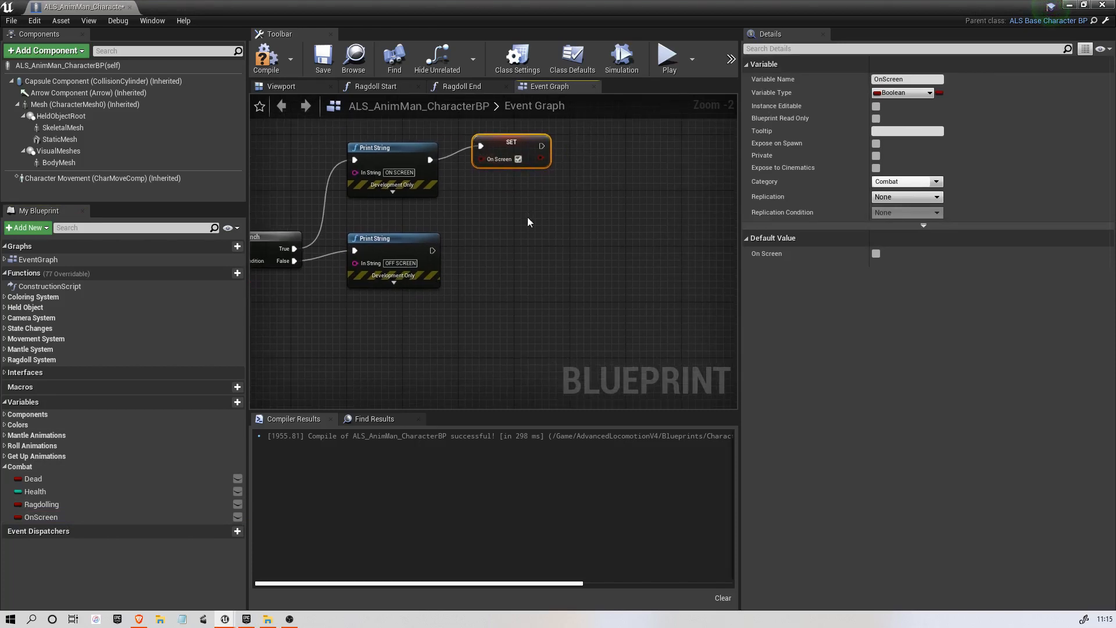
mouse_move(533, 258)
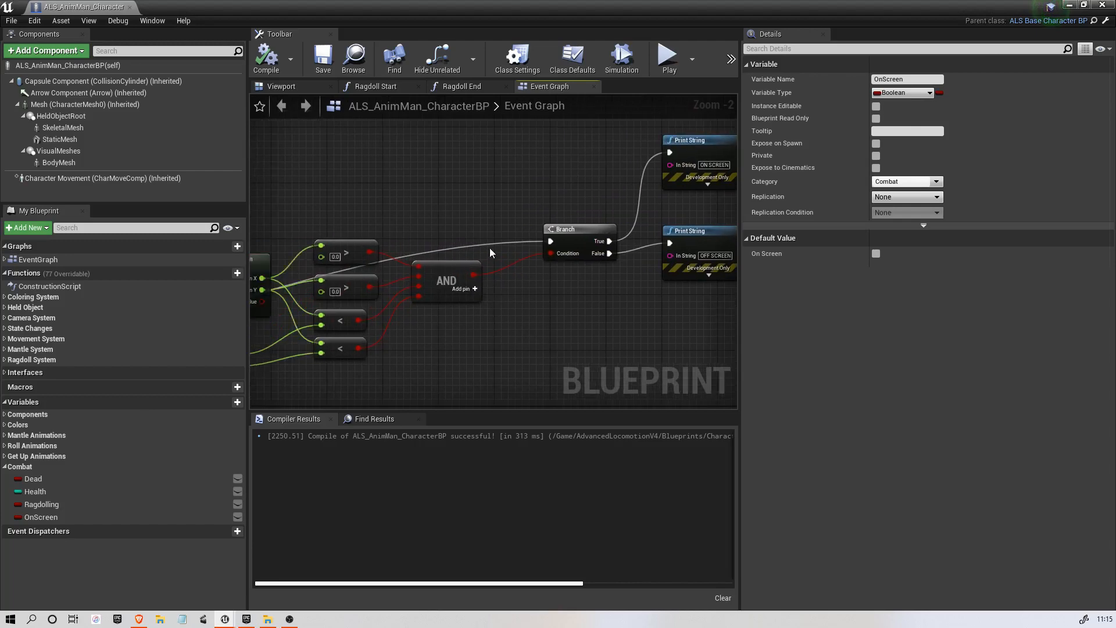
scroll(down, 3)
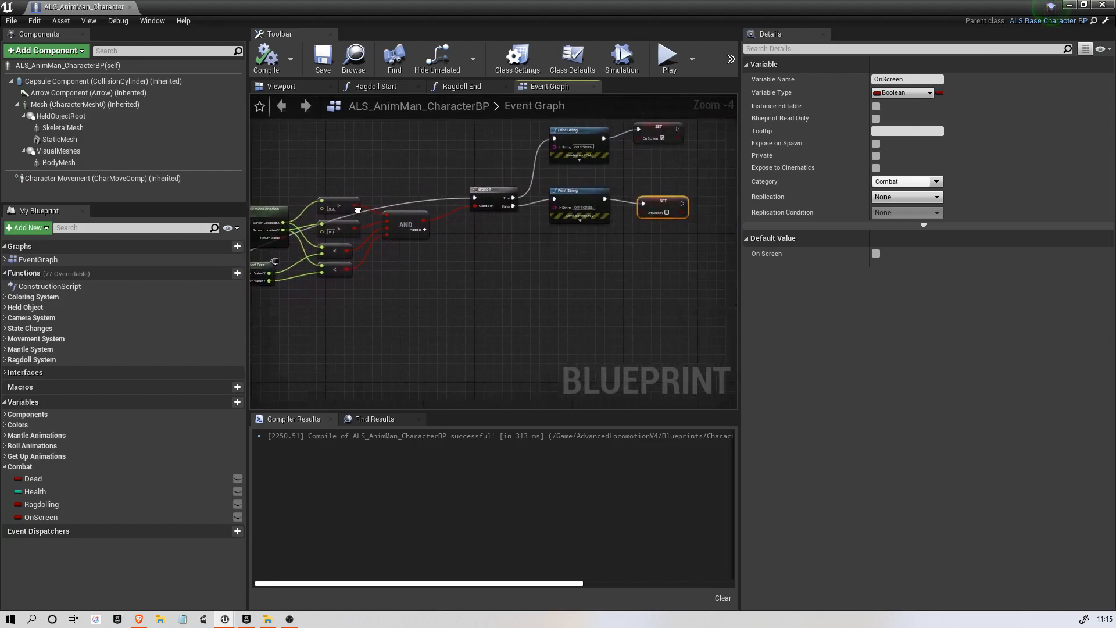